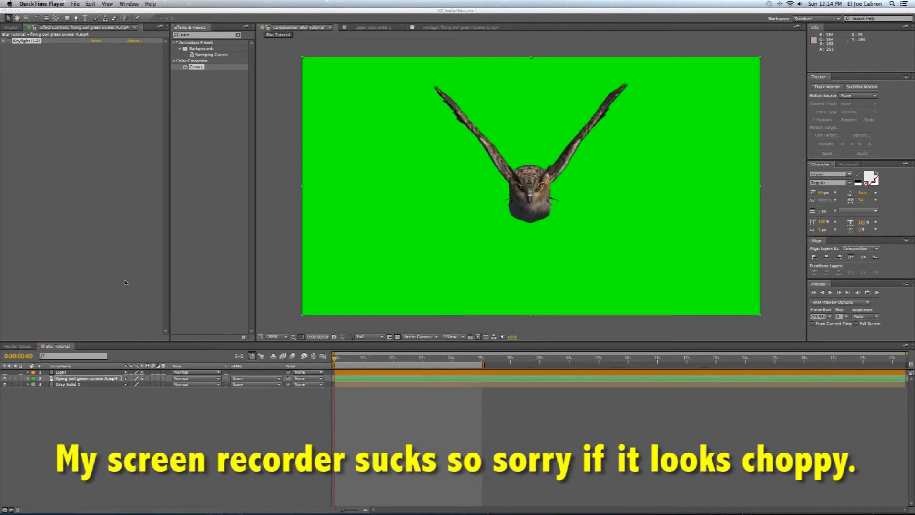
{"action": "mouse_move", "coordinate": [187, 501]}
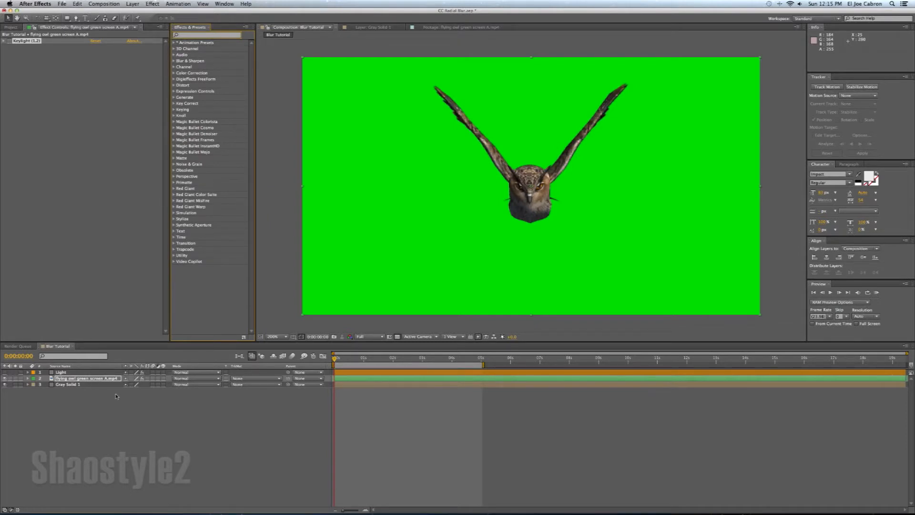
Select the owl footage layer to key its green screen with Keylight over the gray solid.
{"action": "left_click", "coordinate": [86, 379]}
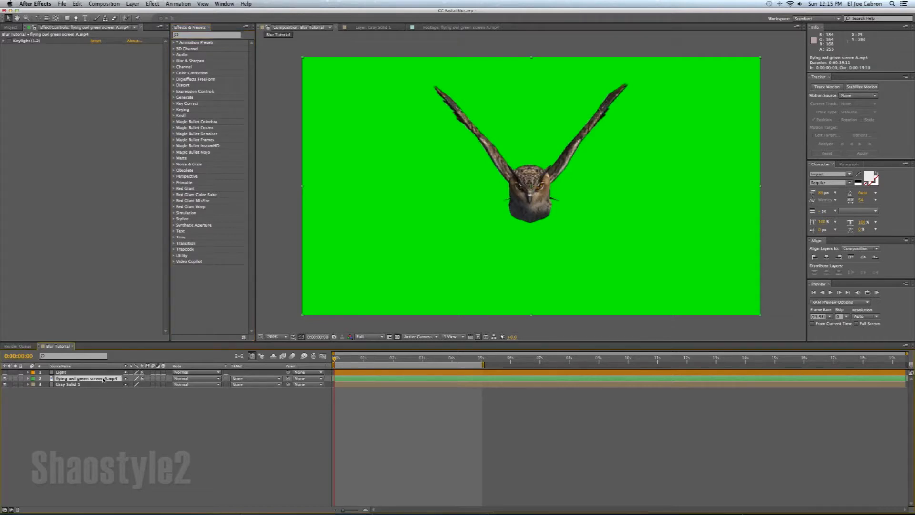
{"action": "mouse_move", "coordinate": [118, 407]}
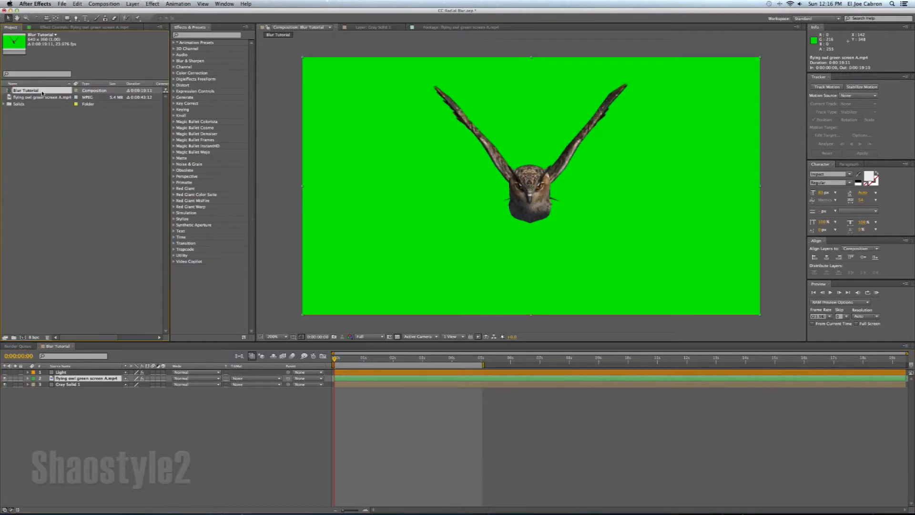
{"action": "mouse_move", "coordinate": [476, 209]}
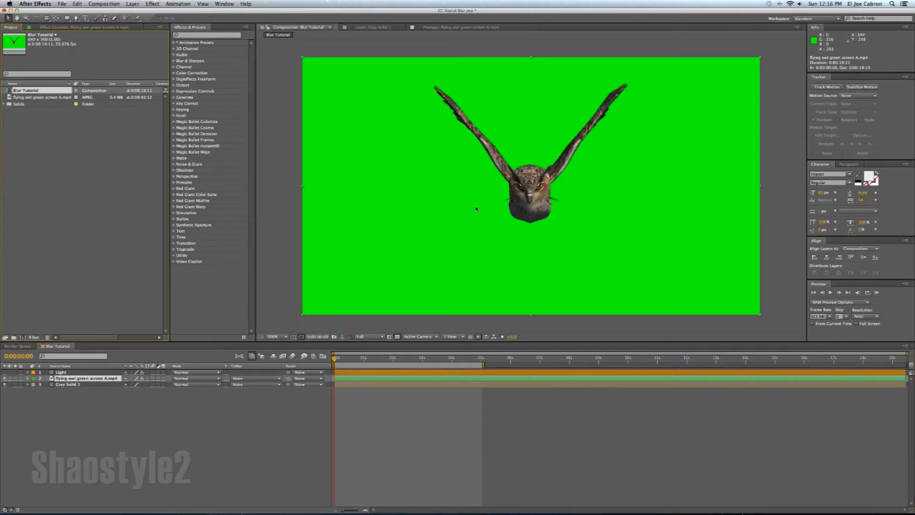
{"action": "mouse_move", "coordinate": [465, 240]}
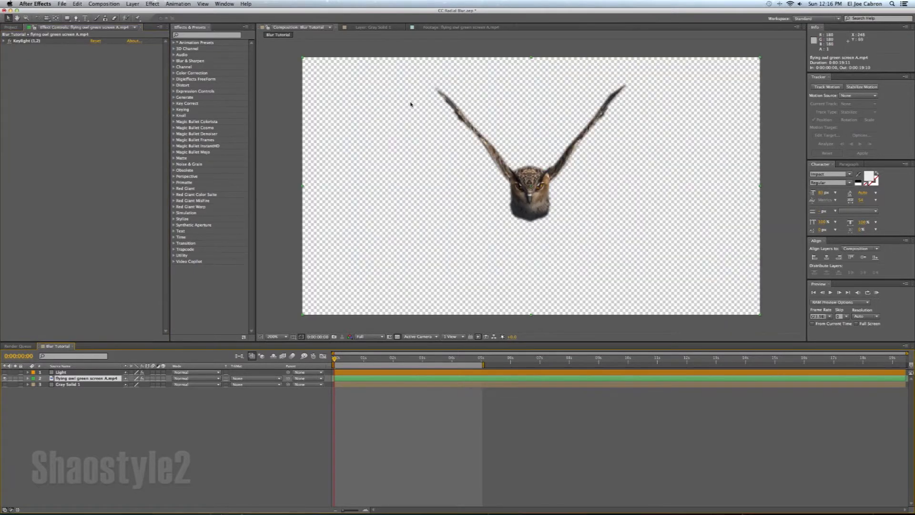
{"action": "mouse_move", "coordinate": [499, 143]}
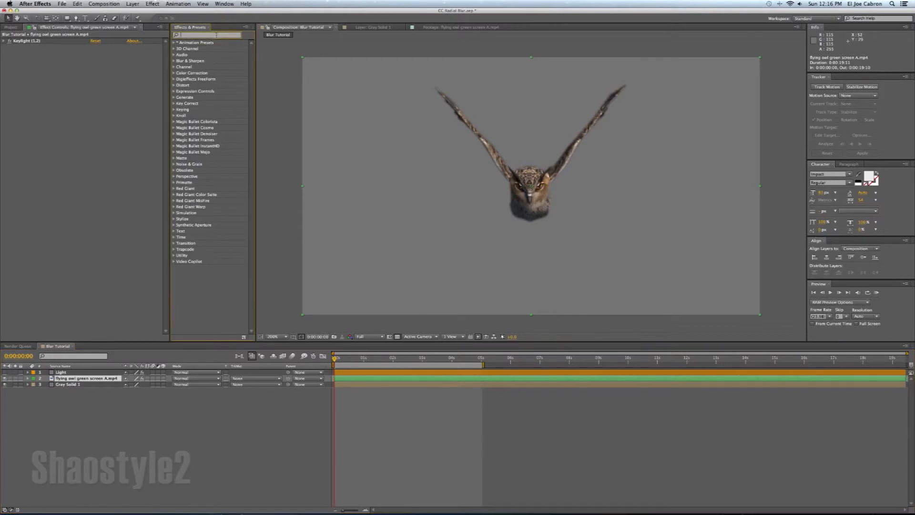
Apply CC Radial Blur to the owl layer with a raised Amount and Straight Zoom type.
{"action": "type", "text": "cc"}
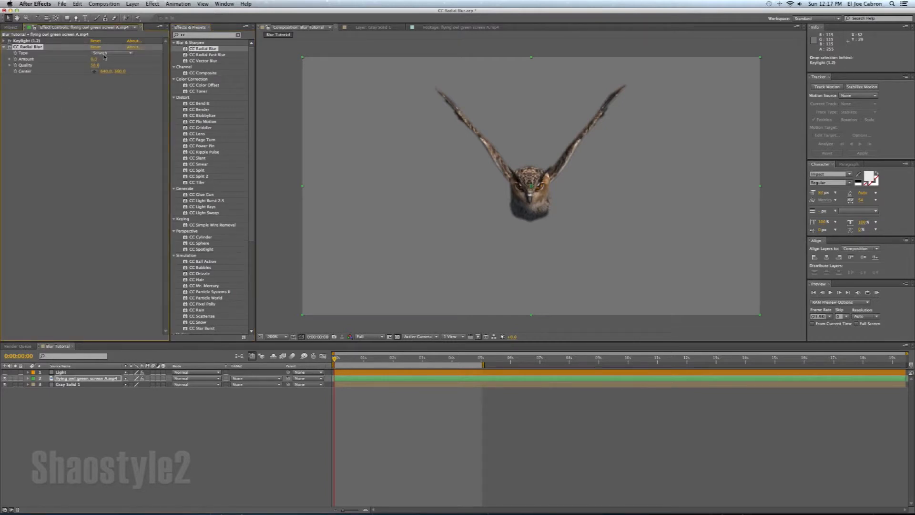
{"action": "left_click_drag", "start_coordinate": [97, 59], "coordinate": [105, 59]}
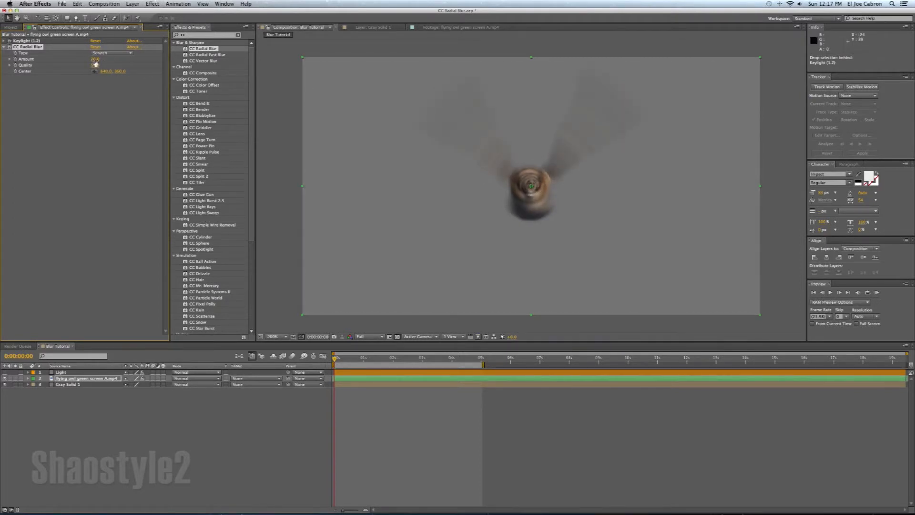
{"action": "left_click", "coordinate": [109, 53]}
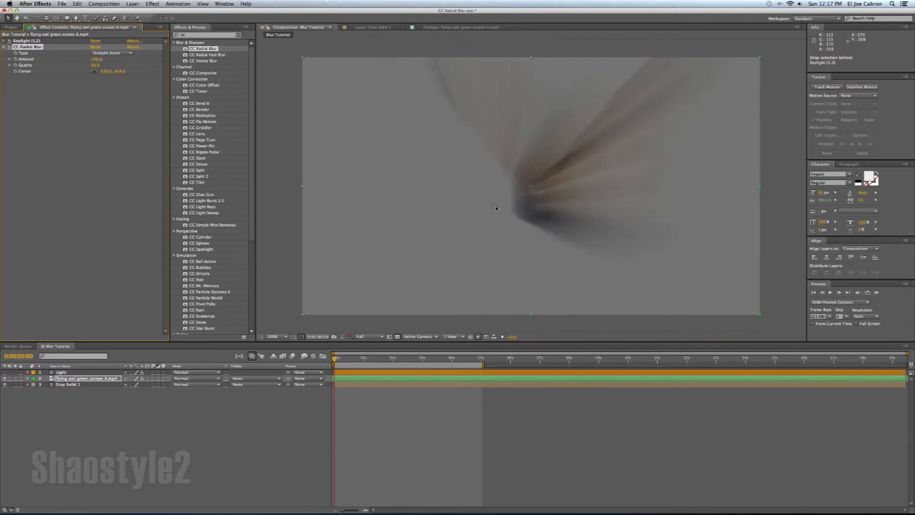
Move the blur Center point onto the owl's body so the streaks radiate from it.
{"action": "left_click_drag", "start_coordinate": [496, 208], "coordinate": [498, 193]}
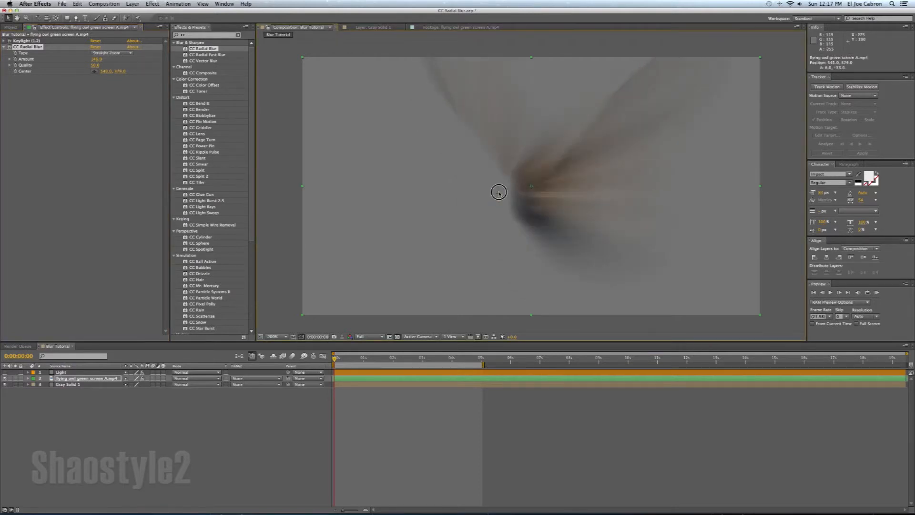
{"action": "left_click_drag", "start_coordinate": [498, 192], "coordinate": [550, 180]}
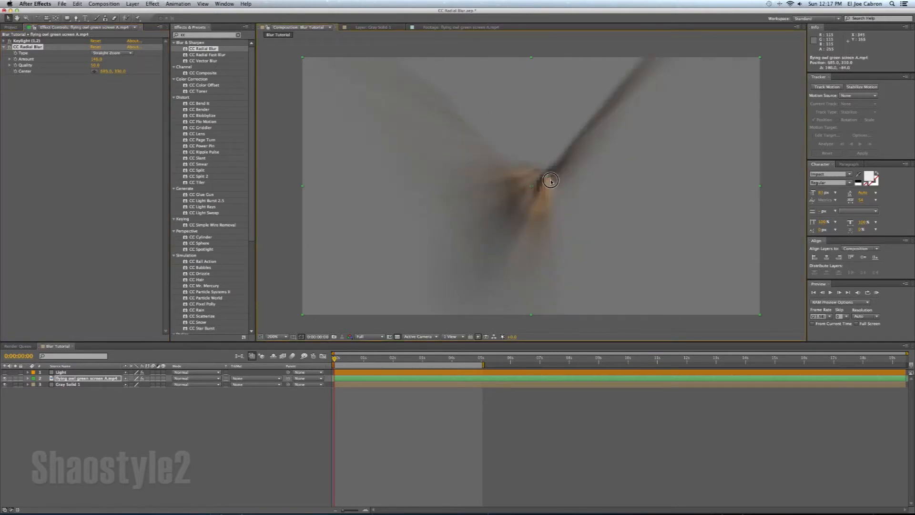
{"action": "left_click_drag", "start_coordinate": [550, 180], "coordinate": [567, 205]}
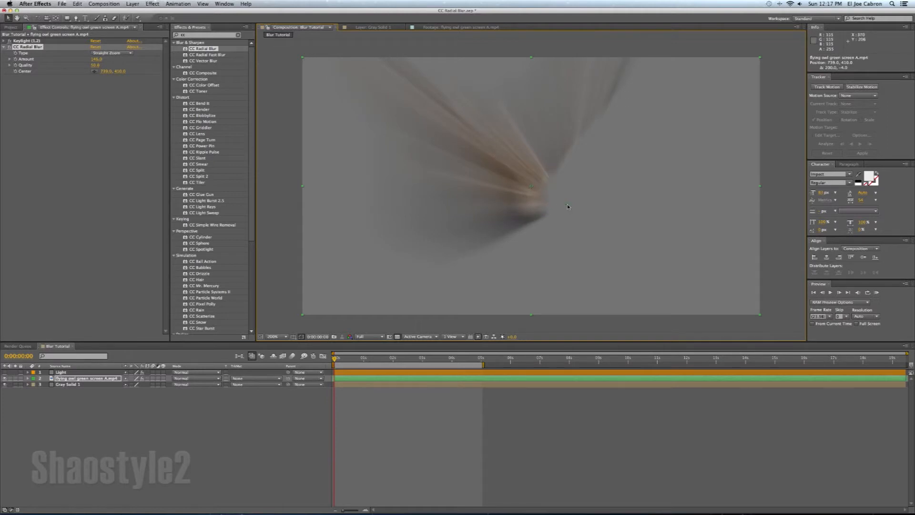
{"action": "left_click_drag", "start_coordinate": [531, 186], "coordinate": [530, 199]}
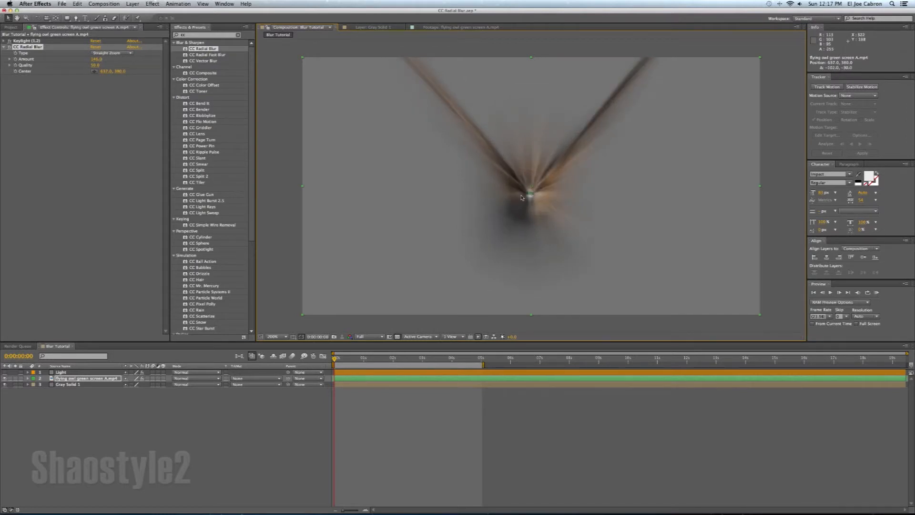
{"action": "left_click", "coordinate": [113, 53]}
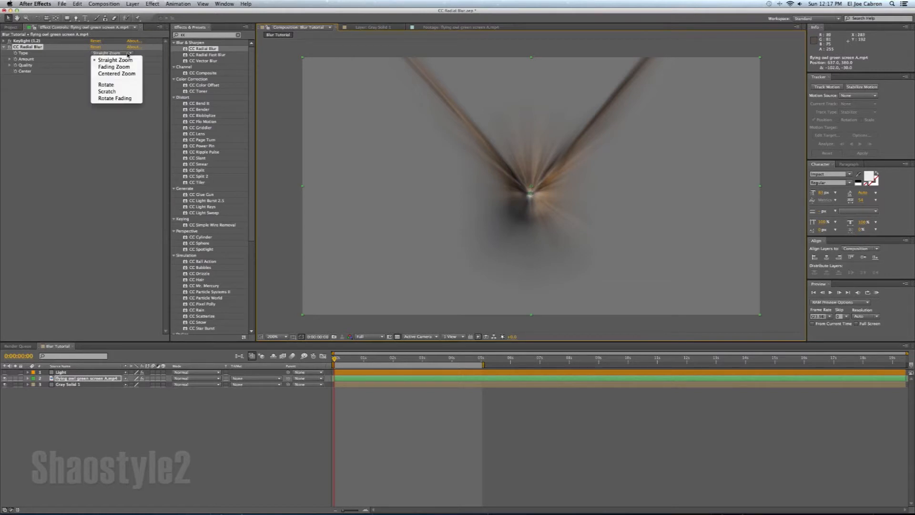
{"action": "left_click", "coordinate": [109, 67]}
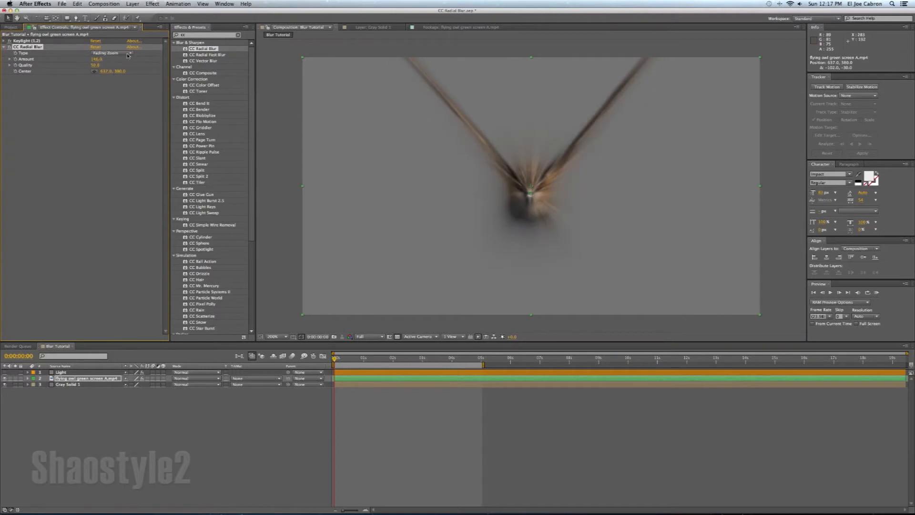
{"action": "left_click", "coordinate": [112, 53]}
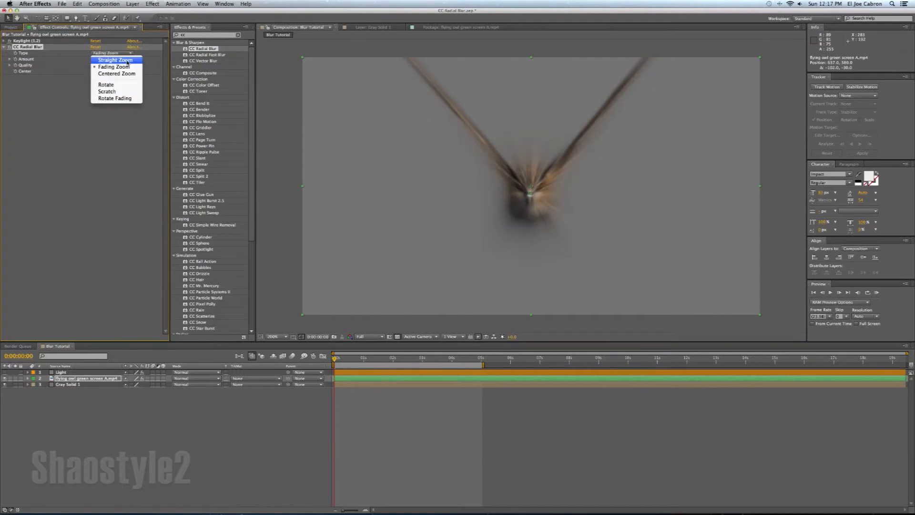
{"action": "left_click", "coordinate": [116, 59]}
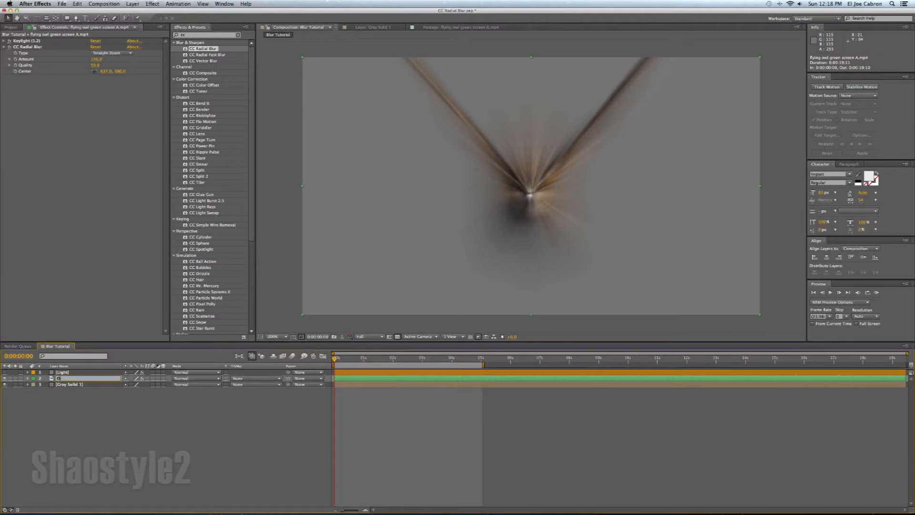
Name the layer 'Owl', duplicate it, and rename the copy for the Zoom Blur layer.
{"action": "type", "text": "Owl"}
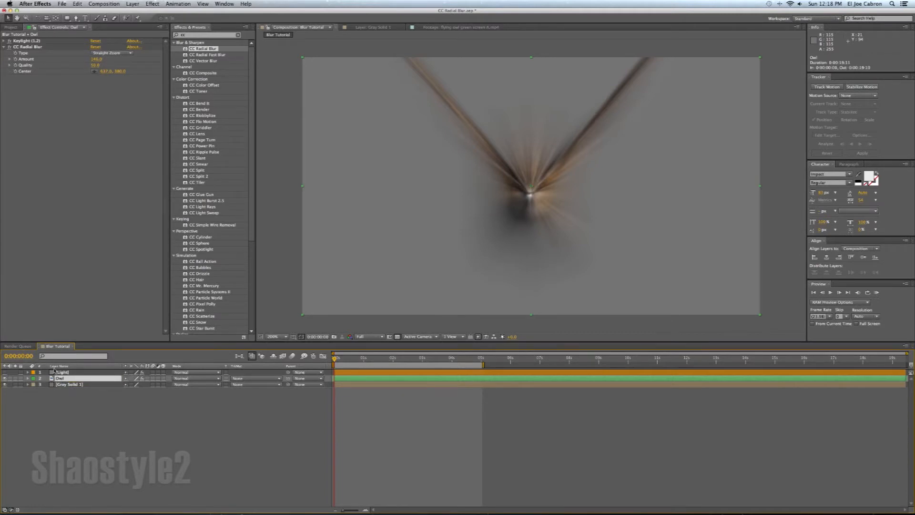
{"action": "left_click", "coordinate": [76, 3]}
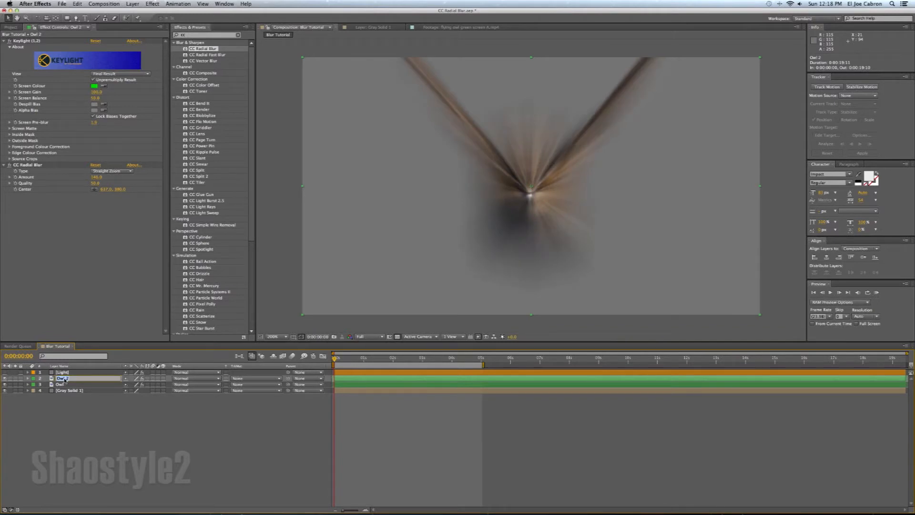
{"action": "double_click", "coordinate": [61, 379]}
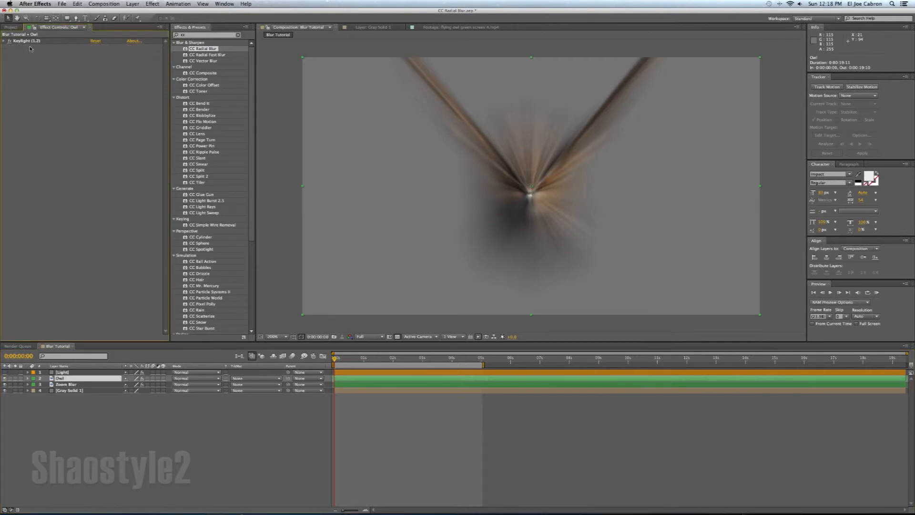
On the Zoom Blur layer, retune the CC Radial Blur Amount and nudge its Center onto the owl's body.
{"action": "left_click", "coordinate": [63, 383]}
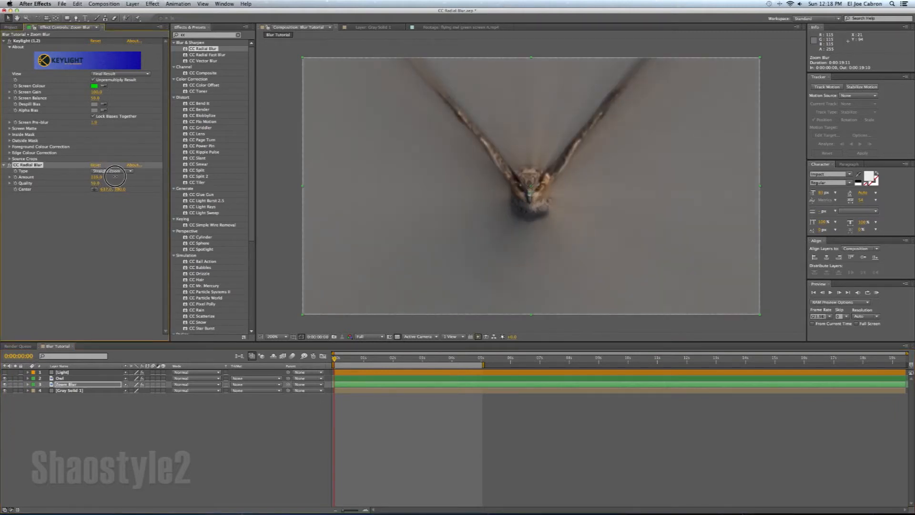
{"action": "left_click_drag", "start_coordinate": [96, 178], "coordinate": [96, 177]}
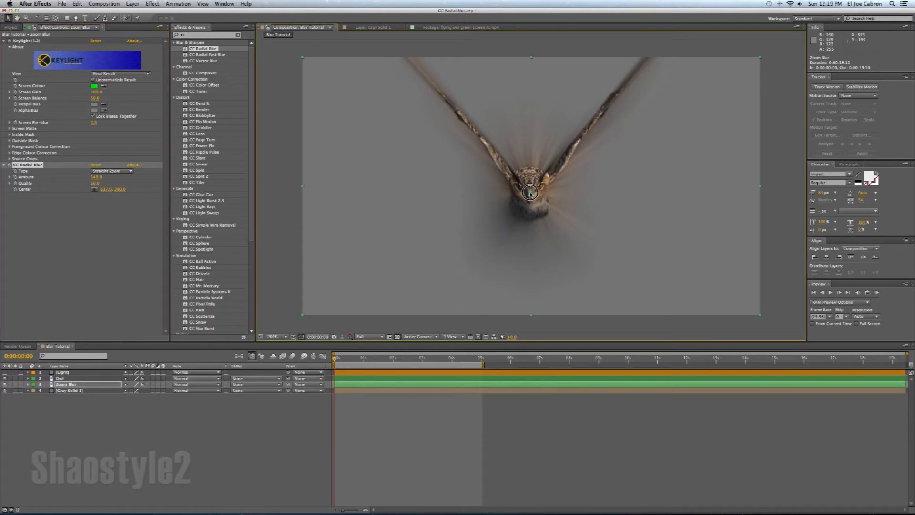
{"action": "left_click_drag", "start_coordinate": [529, 194], "coordinate": [527, 196]}
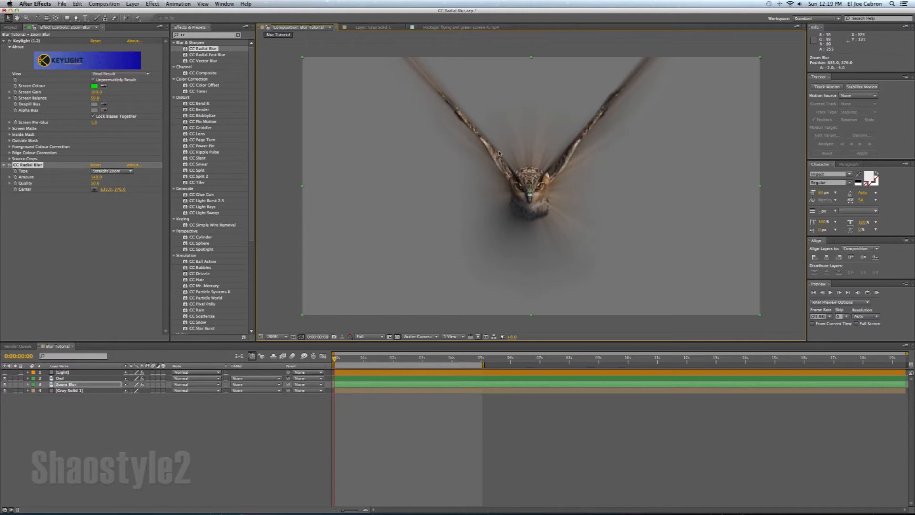
{"action": "mouse_move", "coordinate": [612, 99]}
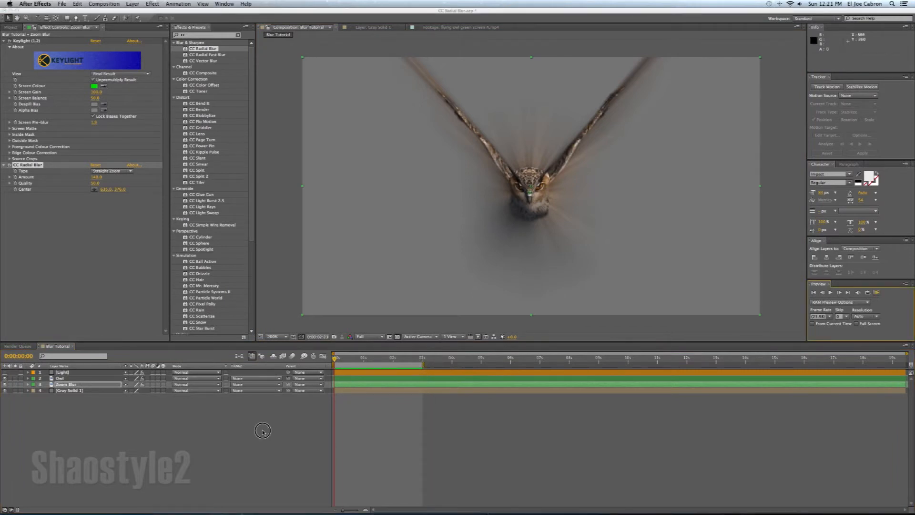
{"action": "mouse_move", "coordinate": [853, 341]}
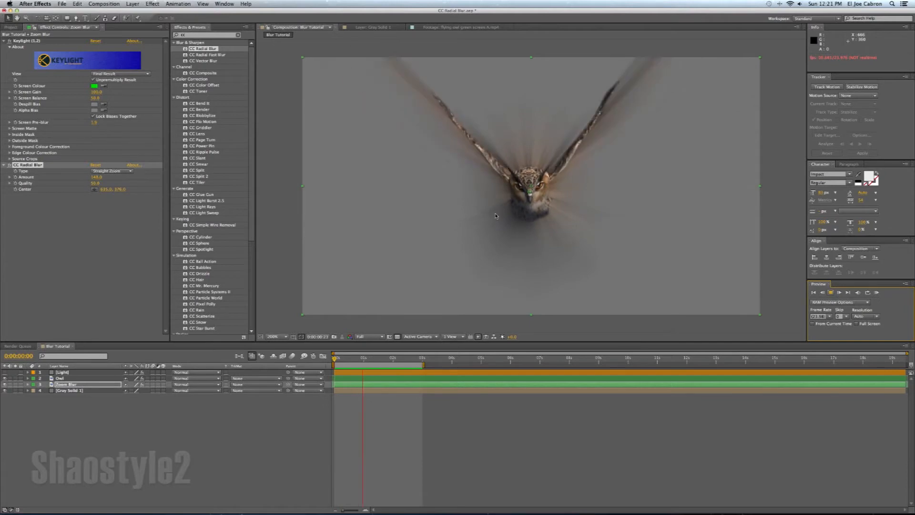
RAM Preview the streaked owl flying and stop around 0:00:01:10.
{"action": "left_click", "coordinate": [375, 357]}
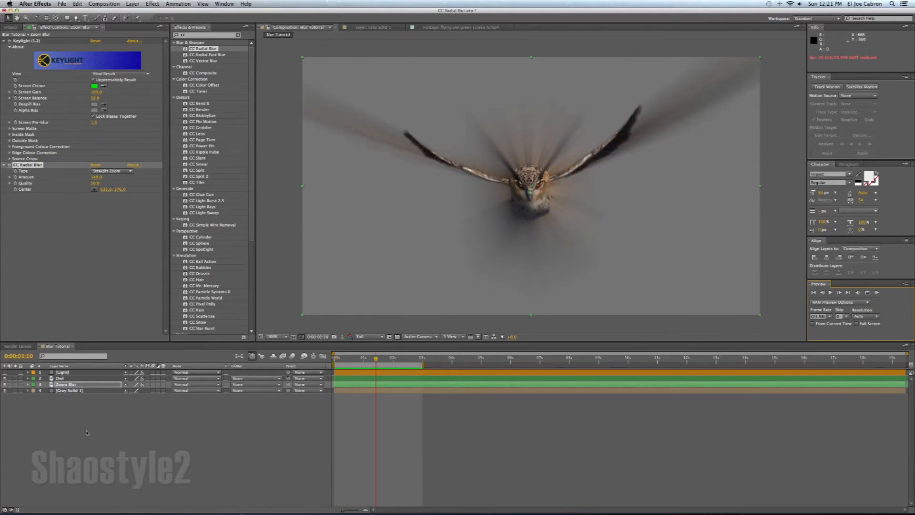
{"action": "left_click", "coordinate": [63, 383]}
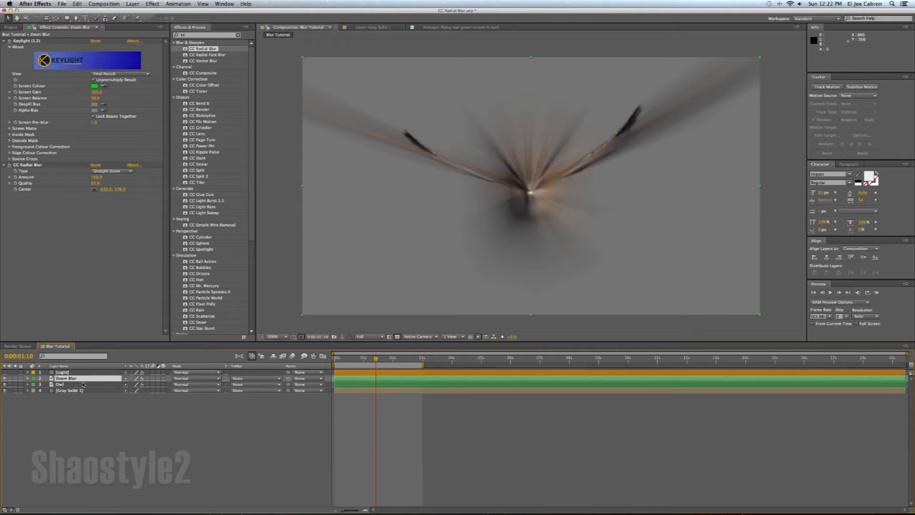
{"action": "left_click", "coordinate": [192, 377]}
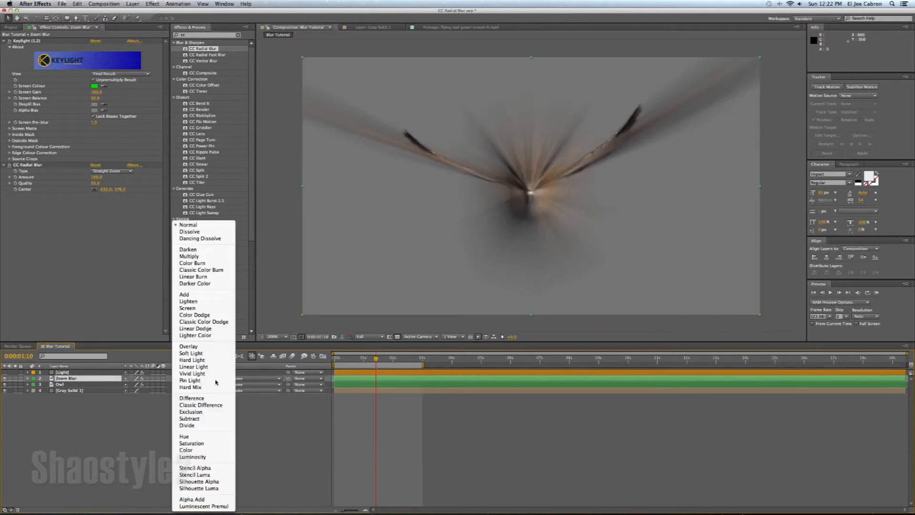
{"action": "mouse_move", "coordinate": [183, 293]}
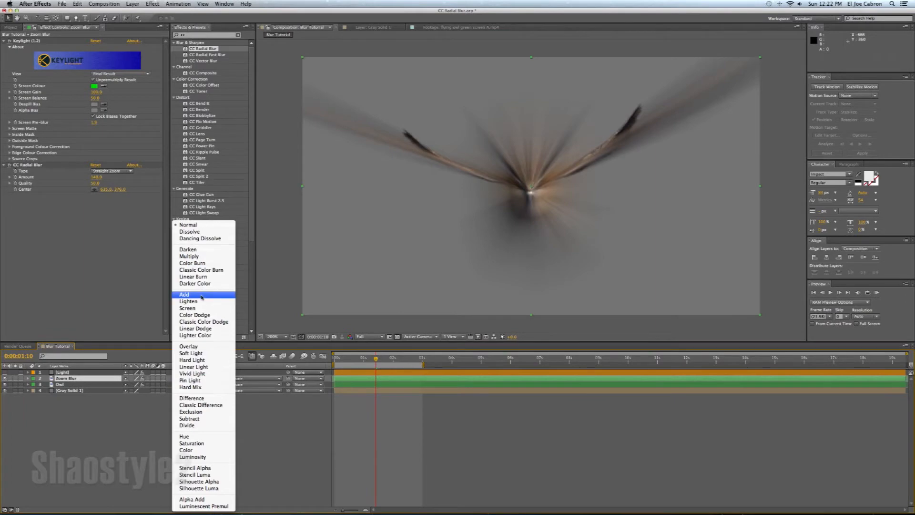
{"action": "left_click", "coordinate": [184, 294]}
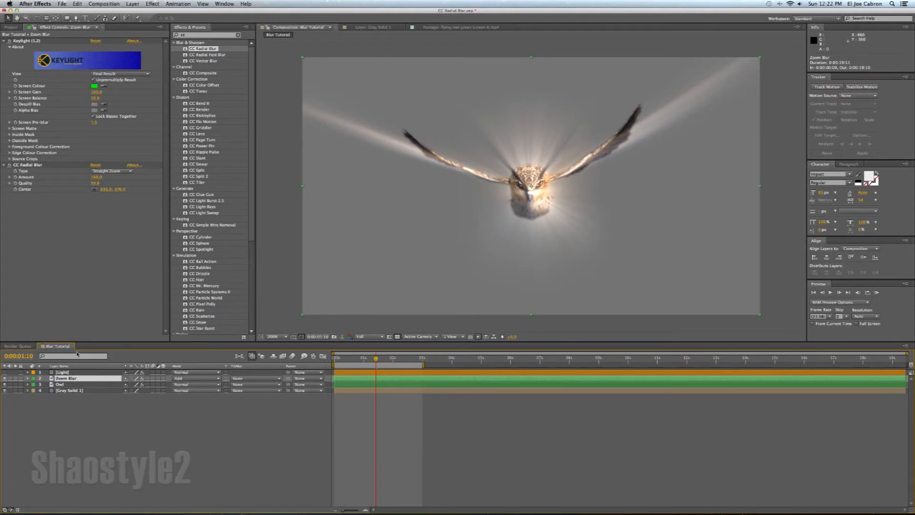
{"action": "left_click", "coordinate": [59, 383]}
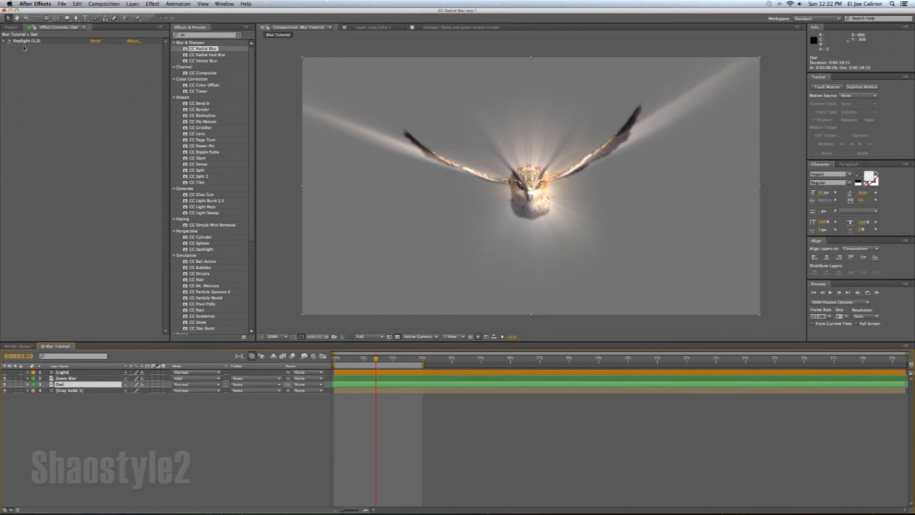
{"action": "left_click", "coordinate": [65, 378]}
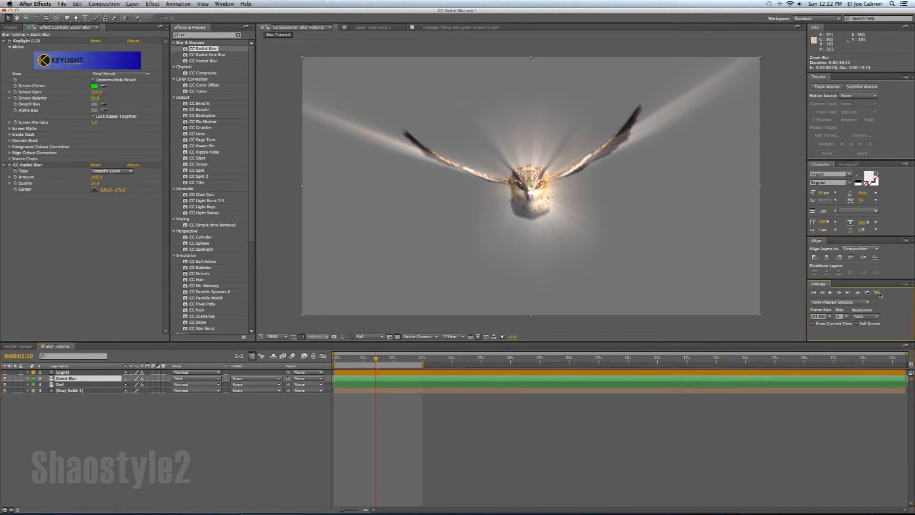
{"action": "mouse_move", "coordinate": [877, 293]}
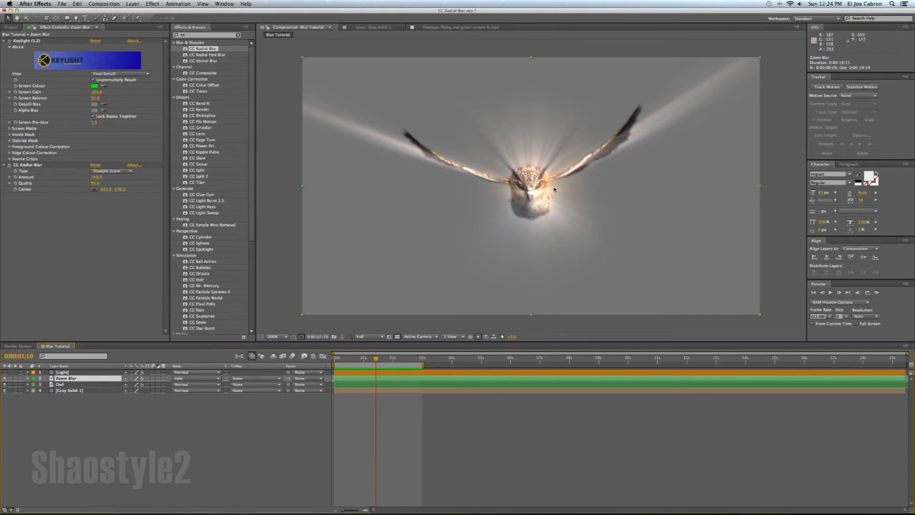
{"action": "mouse_move", "coordinate": [520, 201]}
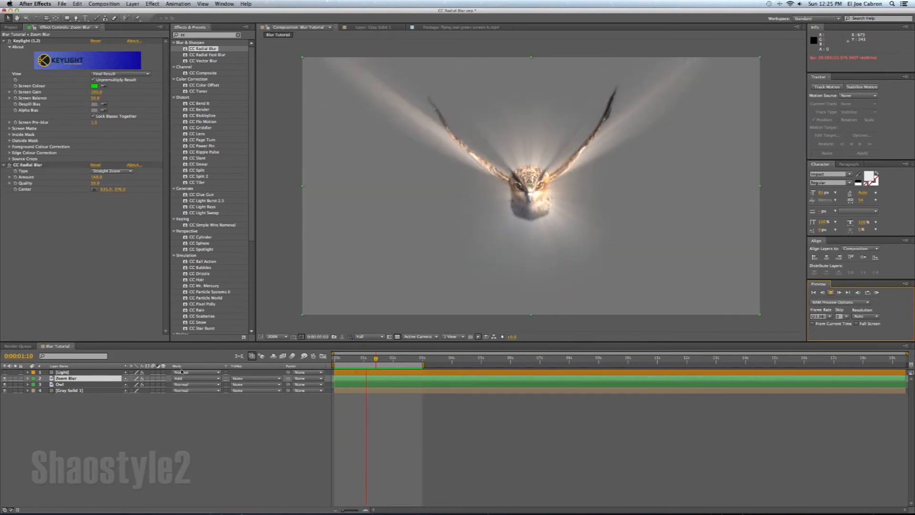
Move the Light layer's Optical Flares handle to sit just off the bottom-left corner.
{"action": "left_click", "coordinate": [830, 293]}
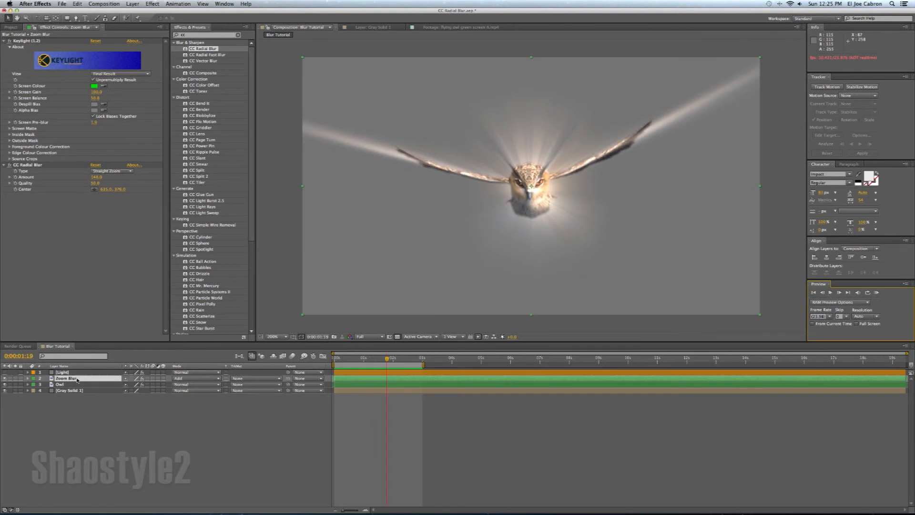
{"action": "left_click", "coordinate": [61, 372]}
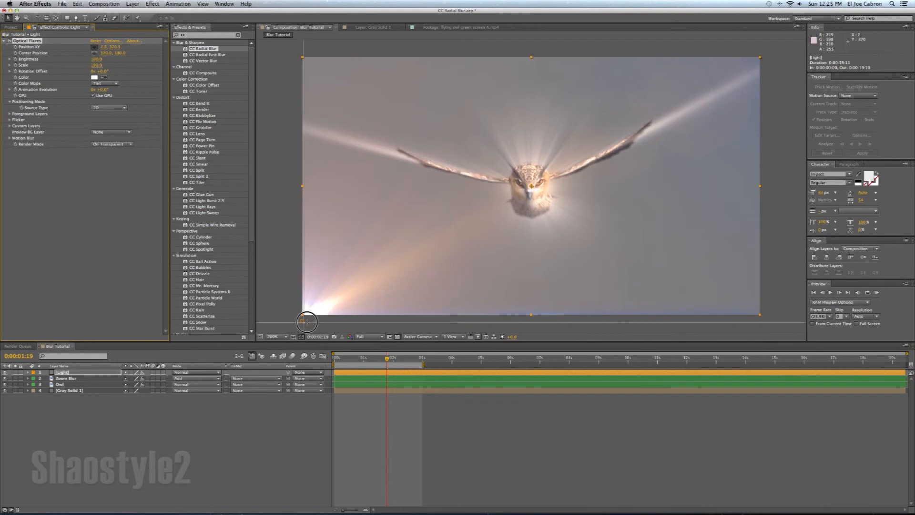
{"action": "left_click_drag", "start_coordinate": [306, 322], "coordinate": [350, 291]}
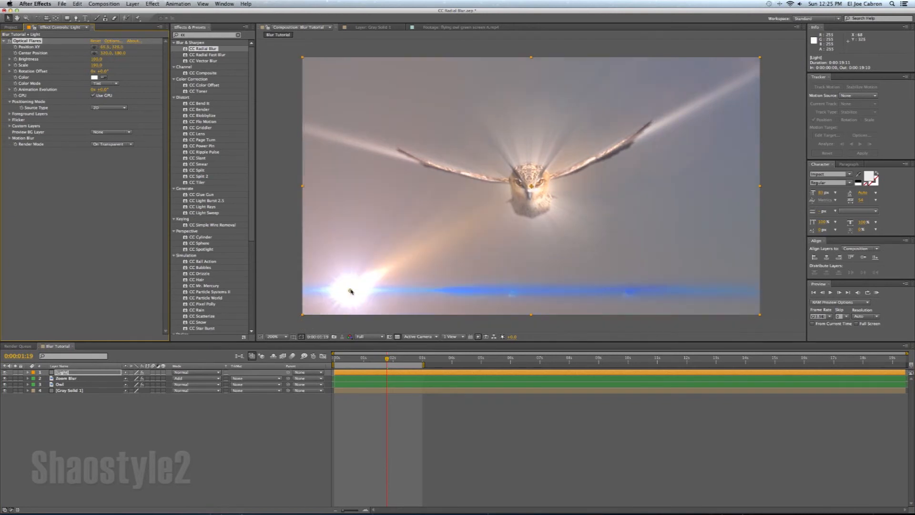
{"action": "left_click_drag", "start_coordinate": [350, 292], "coordinate": [369, 271]}
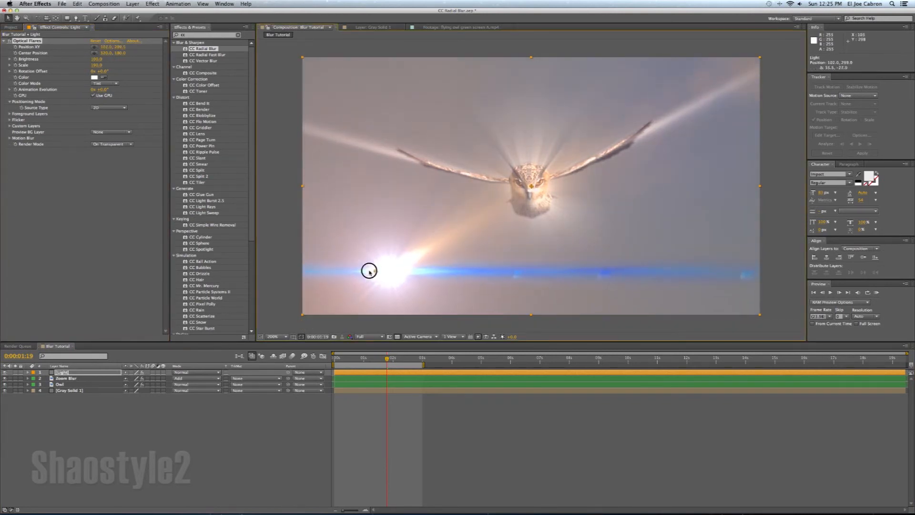
{"action": "left_click_drag", "start_coordinate": [369, 270], "coordinate": [323, 301]}
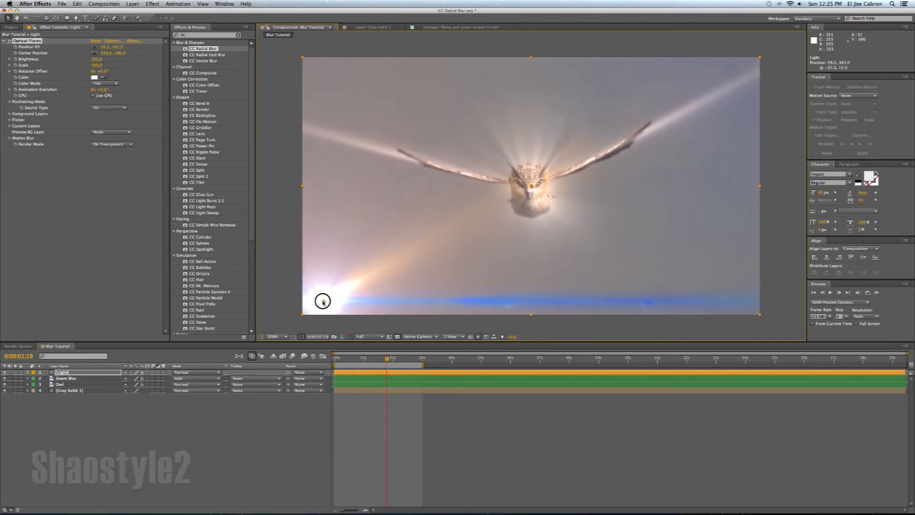
{"action": "left_click_drag", "start_coordinate": [322, 301], "coordinate": [288, 321]}
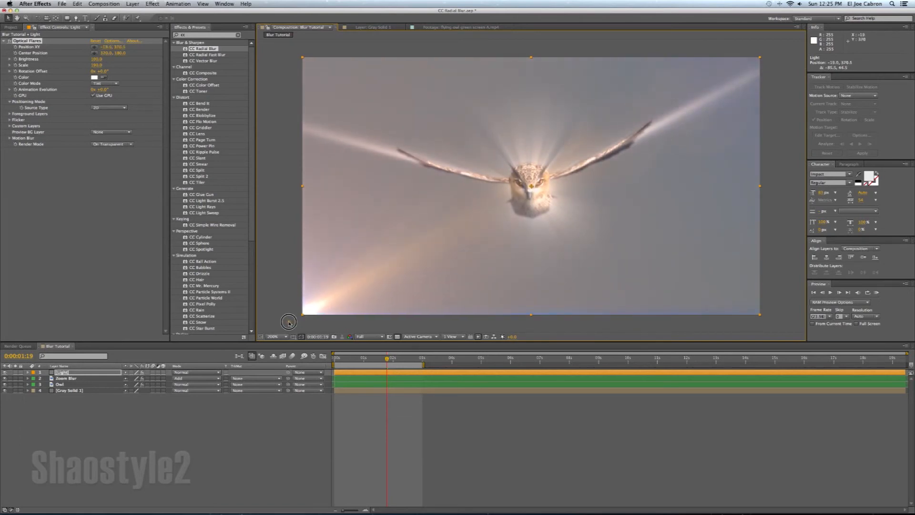
{"action": "left_click_drag", "start_coordinate": [288, 322], "coordinate": [296, 315]}
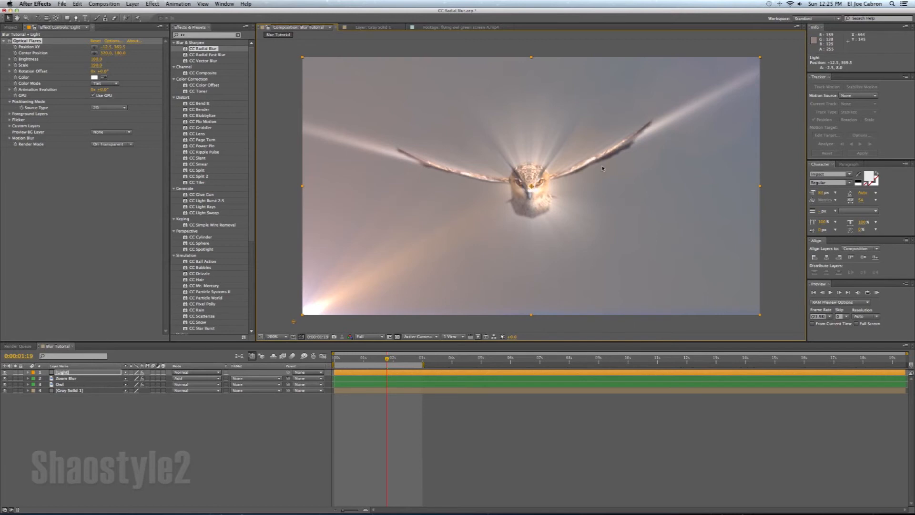
{"action": "left_click", "coordinate": [65, 377]}
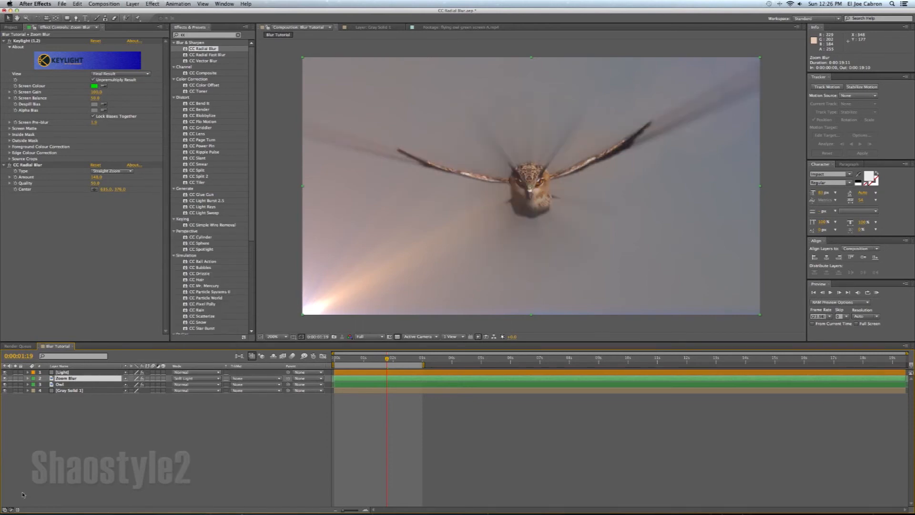
{"action": "mouse_move", "coordinate": [683, 78]}
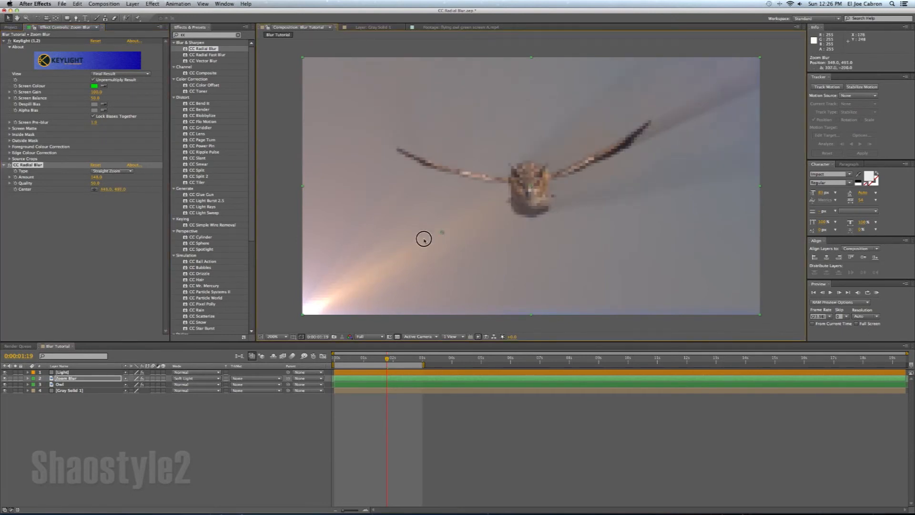
With Zoom Blur in Soft Light mode, move the CC Radial Blur Center onto the bottom-left flare.
{"action": "left_click_drag", "start_coordinate": [424, 239], "coordinate": [328, 301]}
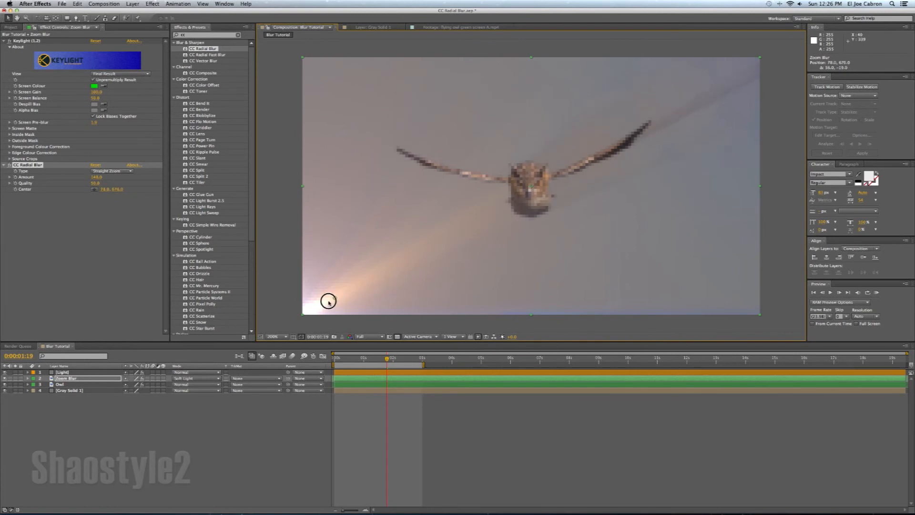
{"action": "left_click_drag", "start_coordinate": [329, 301], "coordinate": [316, 306]}
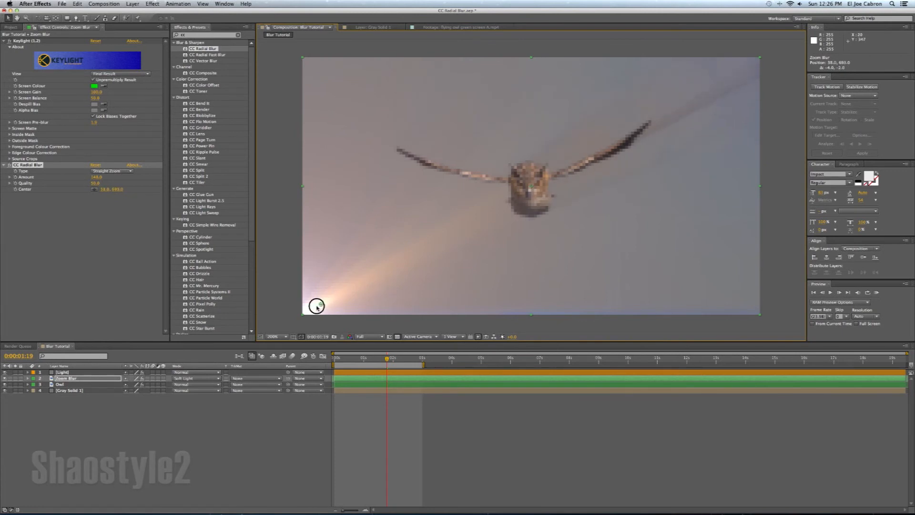
{"action": "left_click_drag", "start_coordinate": [317, 305], "coordinate": [319, 309]}
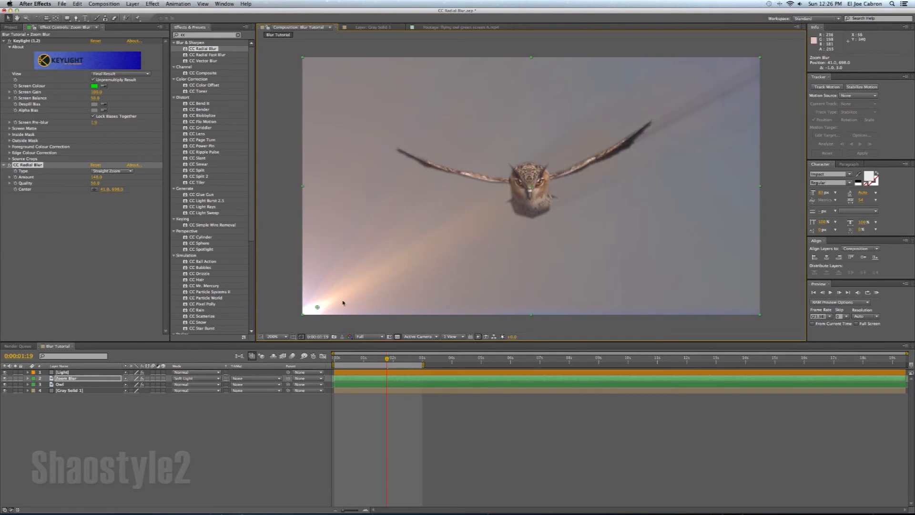
{"action": "mouse_move", "coordinate": [612, 134]}
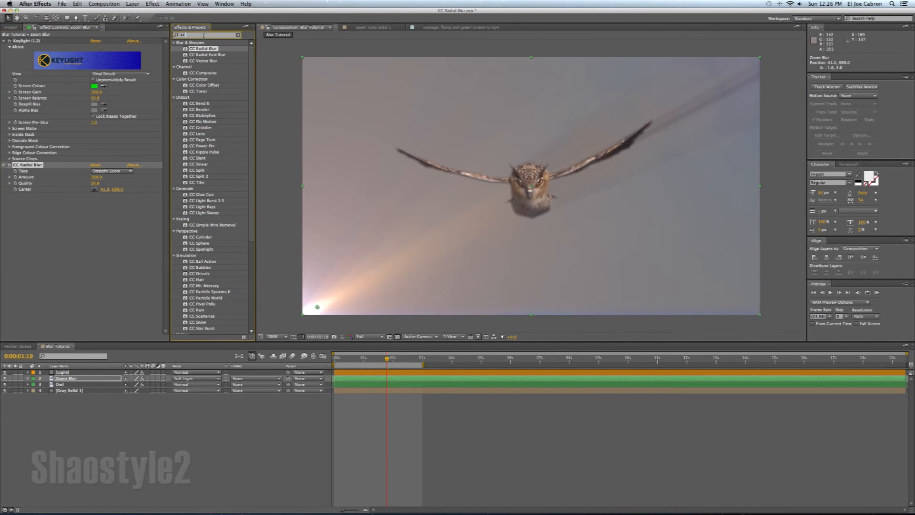
Add a Curves effect to Zoom Blur and pull the RGB curve down to darken the streaks.
{"action": "type", "text": "ol"}
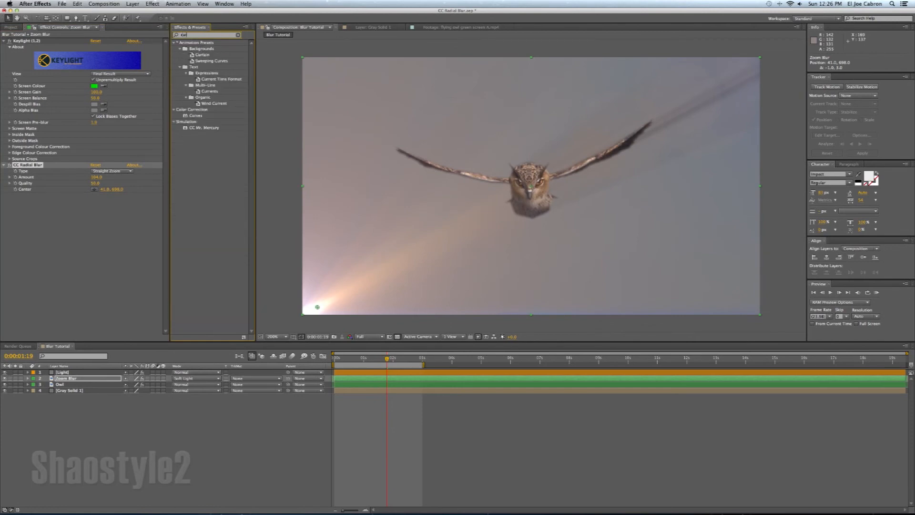
{"action": "type", "text": "curve"}
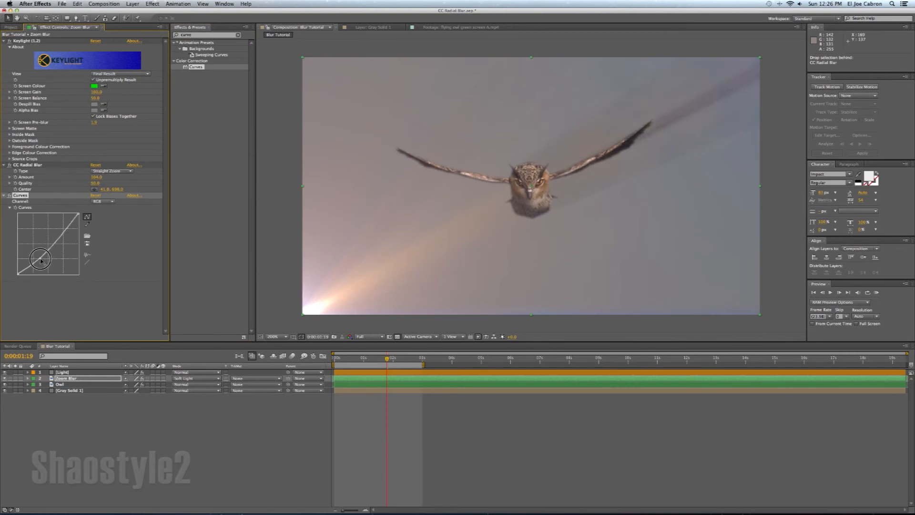
{"action": "left_click_drag", "start_coordinate": [41, 259], "coordinate": [41, 275]}
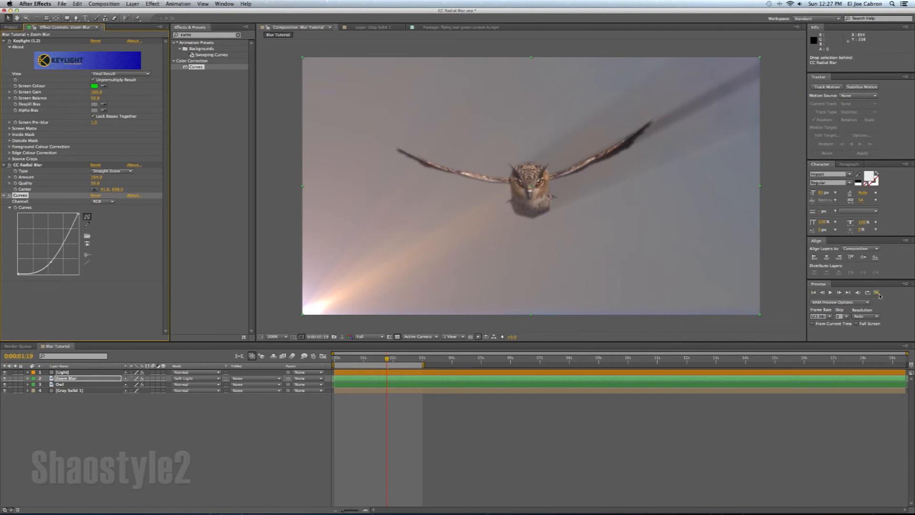
{"action": "left_click", "coordinate": [877, 292]}
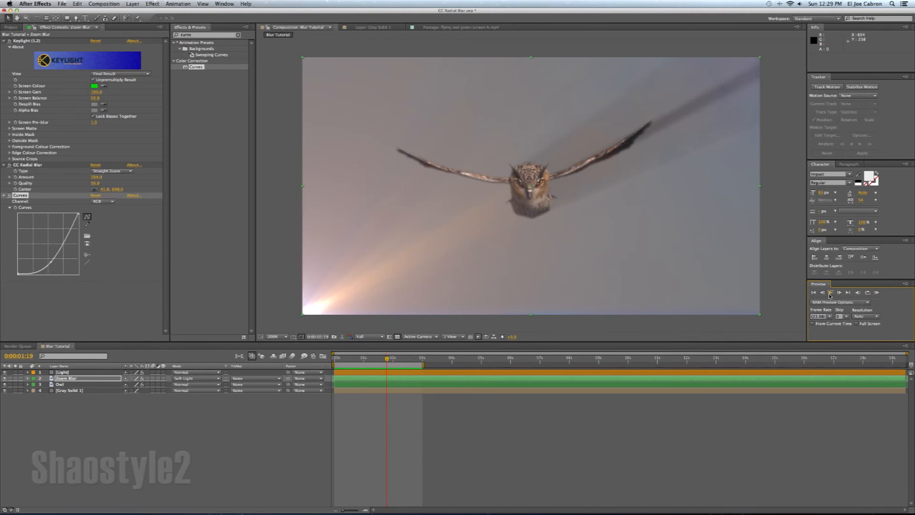
{"action": "mouse_move", "coordinate": [829, 293]}
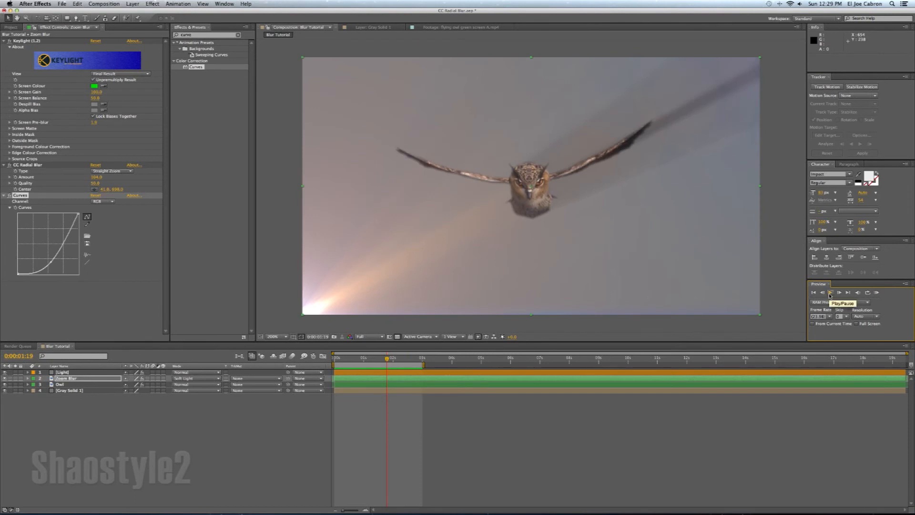
{"action": "left_click", "coordinate": [830, 292]}
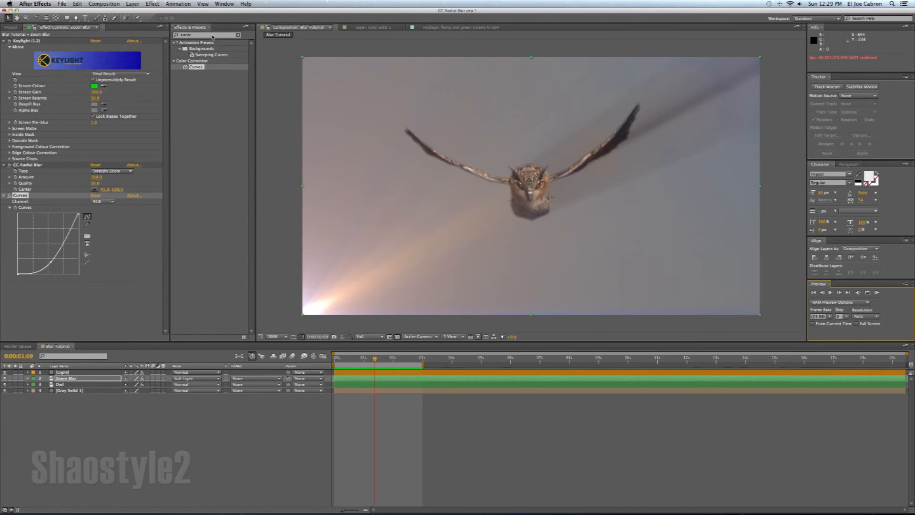
Search 'cc radial blur', expand the Blur & Sharpen category, and clear the layer selection.
{"action": "type", "text": "cc radial blur"}
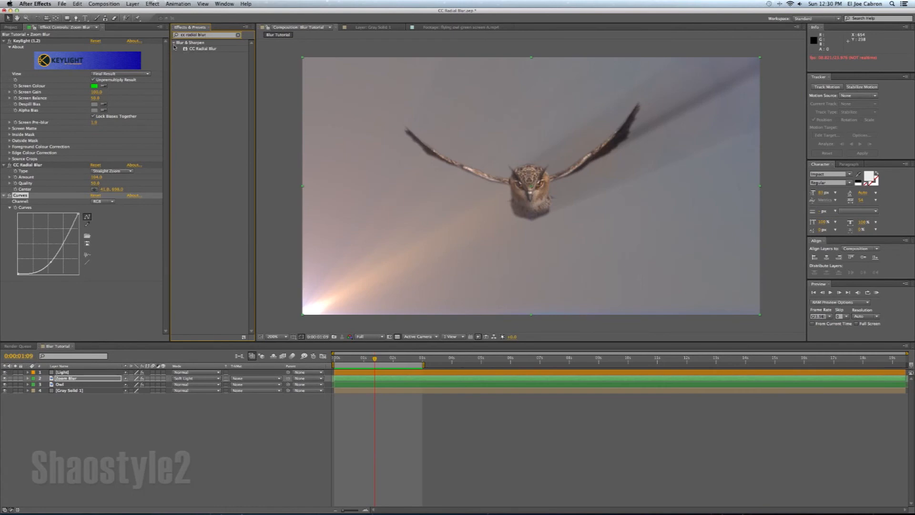
{"action": "left_click", "coordinate": [175, 43]}
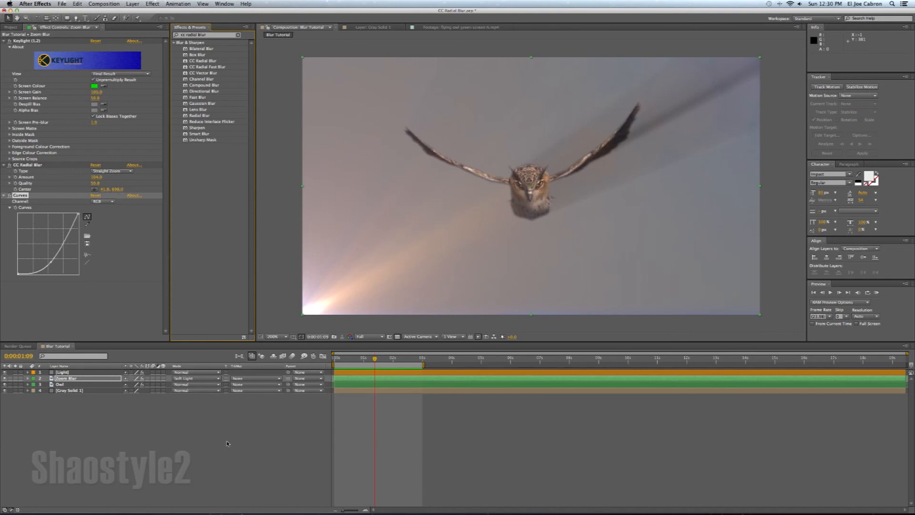
{"action": "mouse_move", "coordinate": [88, 407]}
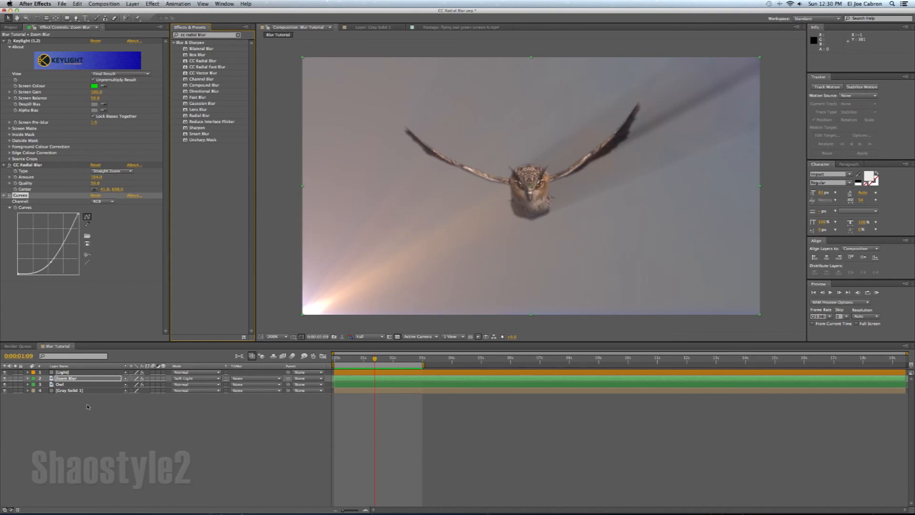
{"action": "left_click", "coordinate": [58, 385]}
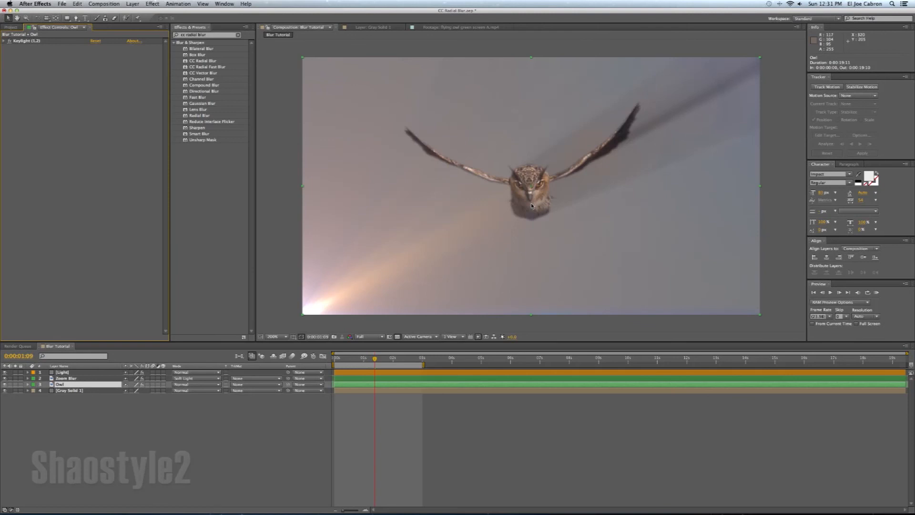
{"action": "mouse_move", "coordinate": [834, 461]}
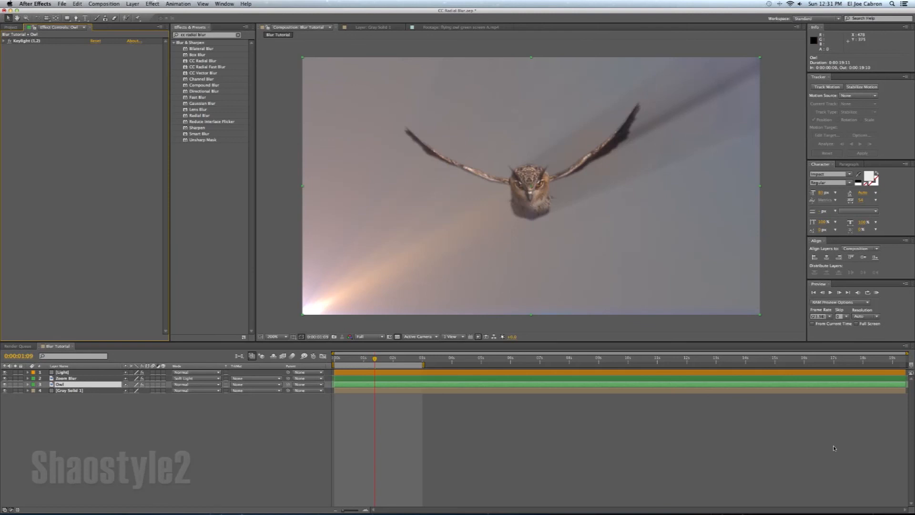